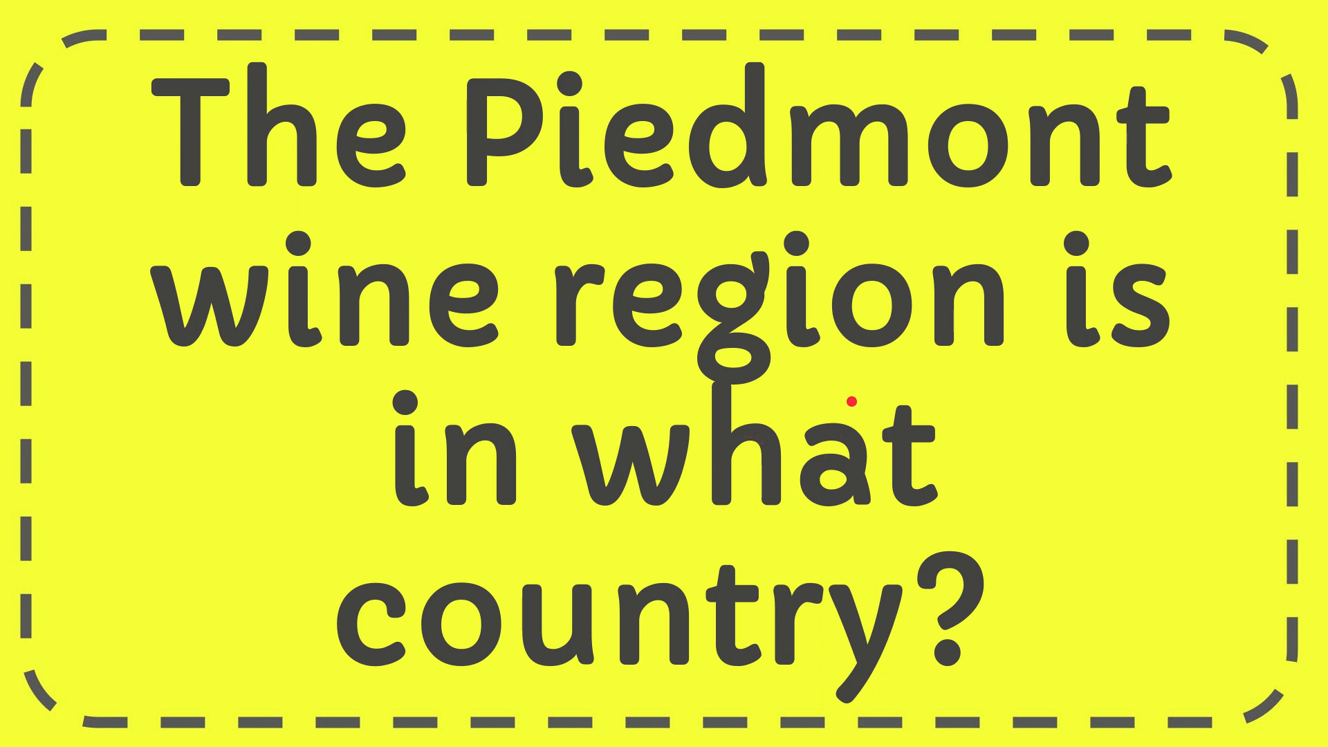
mouse_move(872, 362)
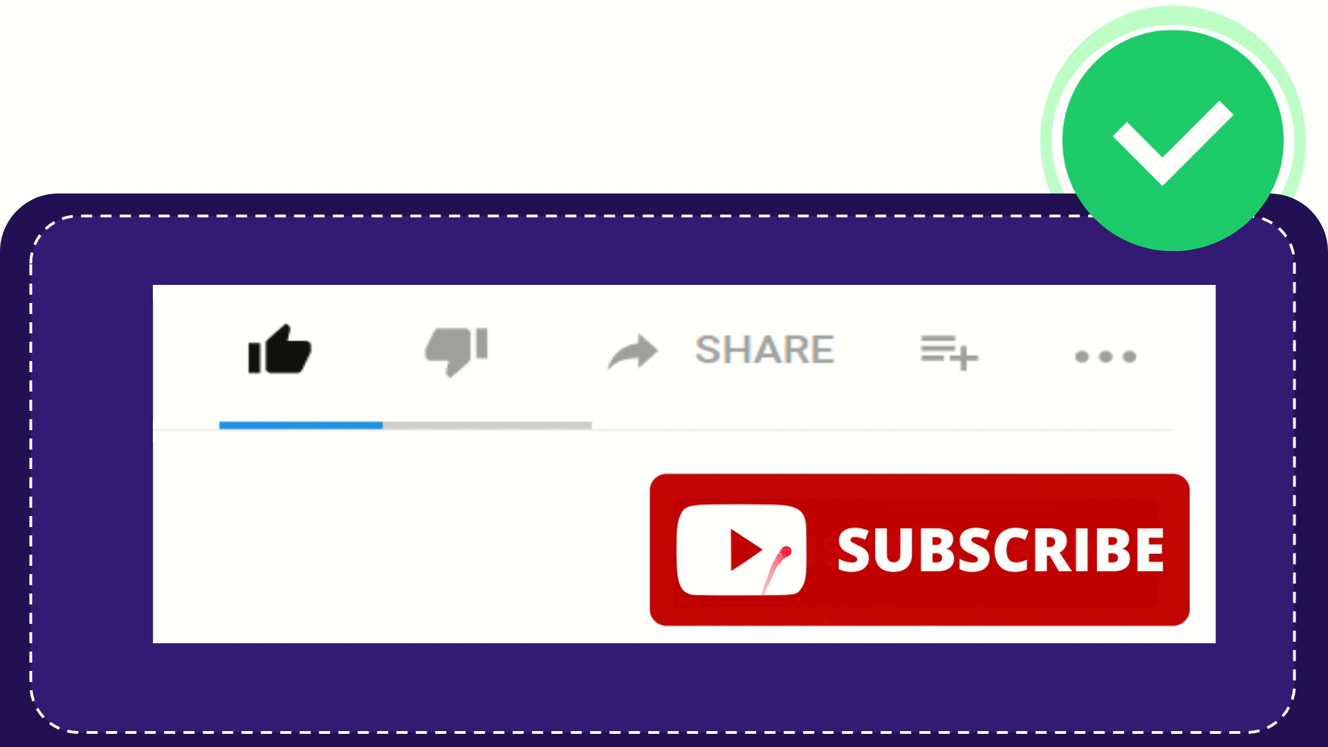
Advance the video from the Piedmont quiz question to the Subscribe button and checkmark graphic.
click(279, 352)
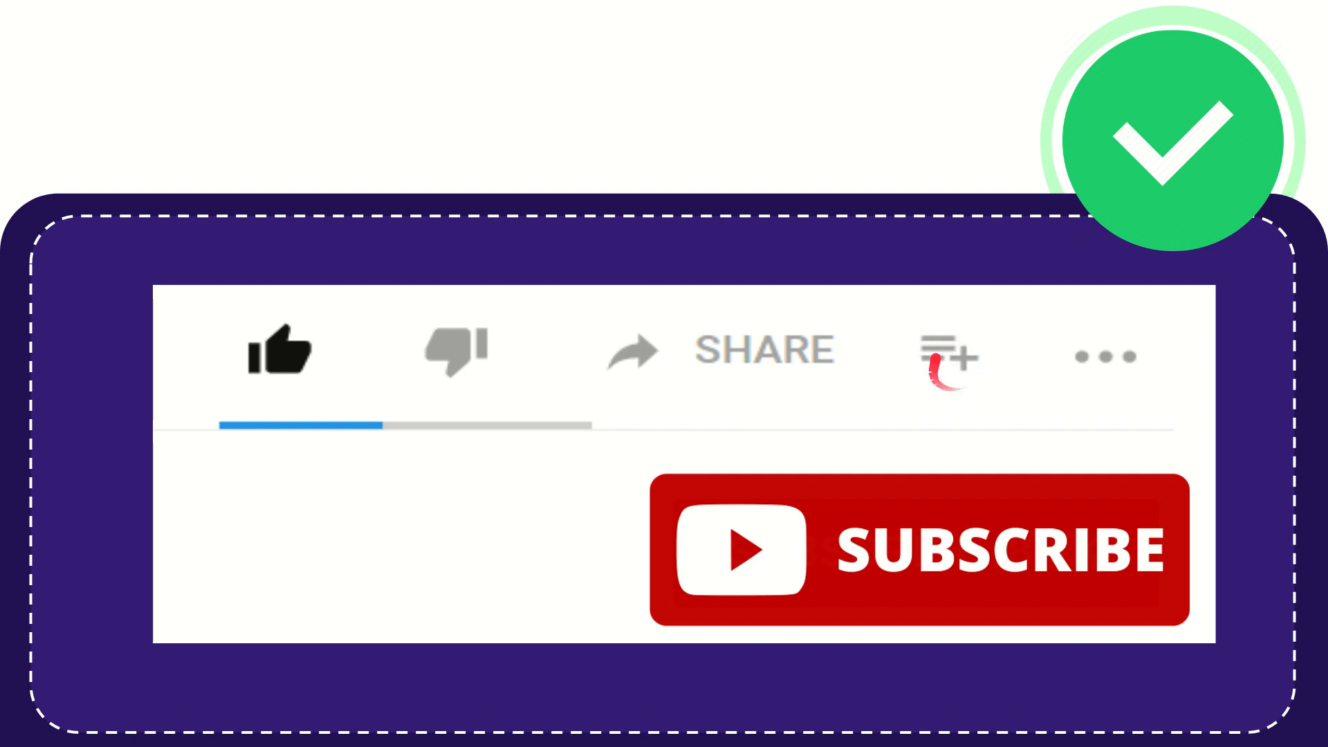
mouse_move(1101, 355)
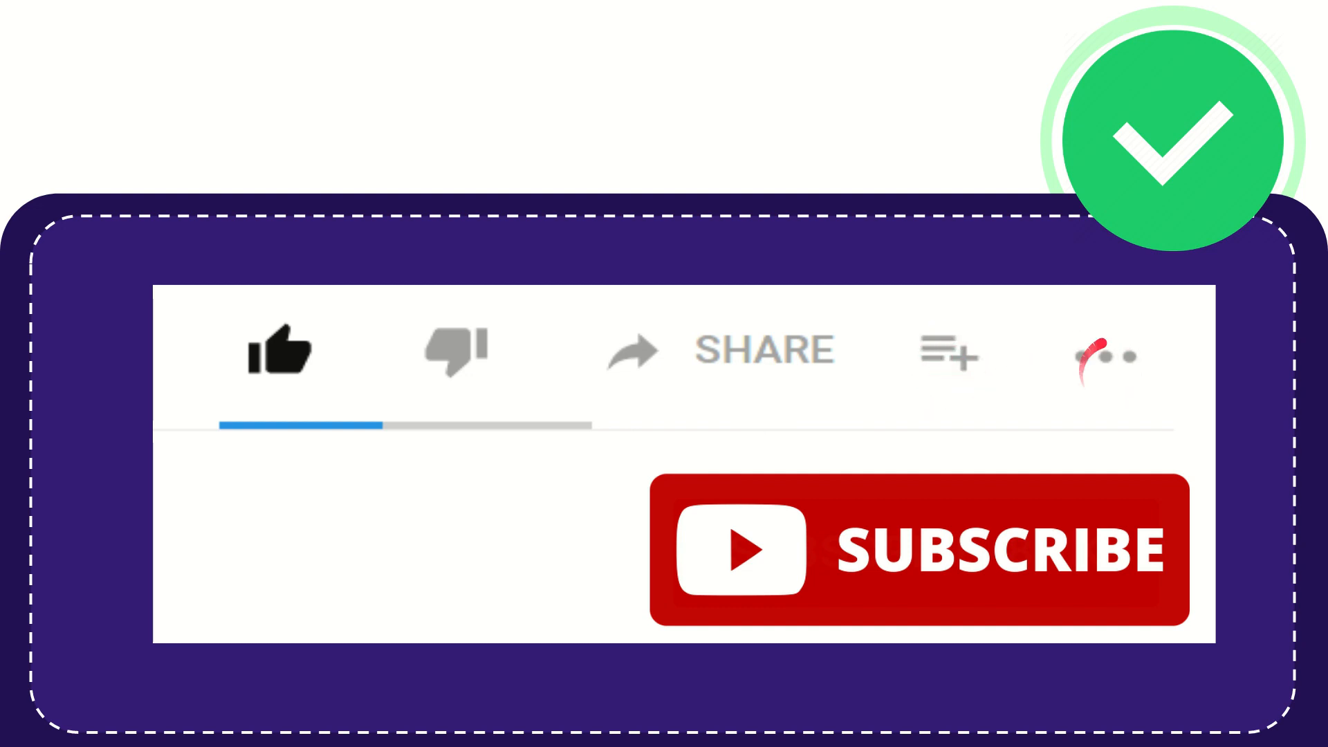